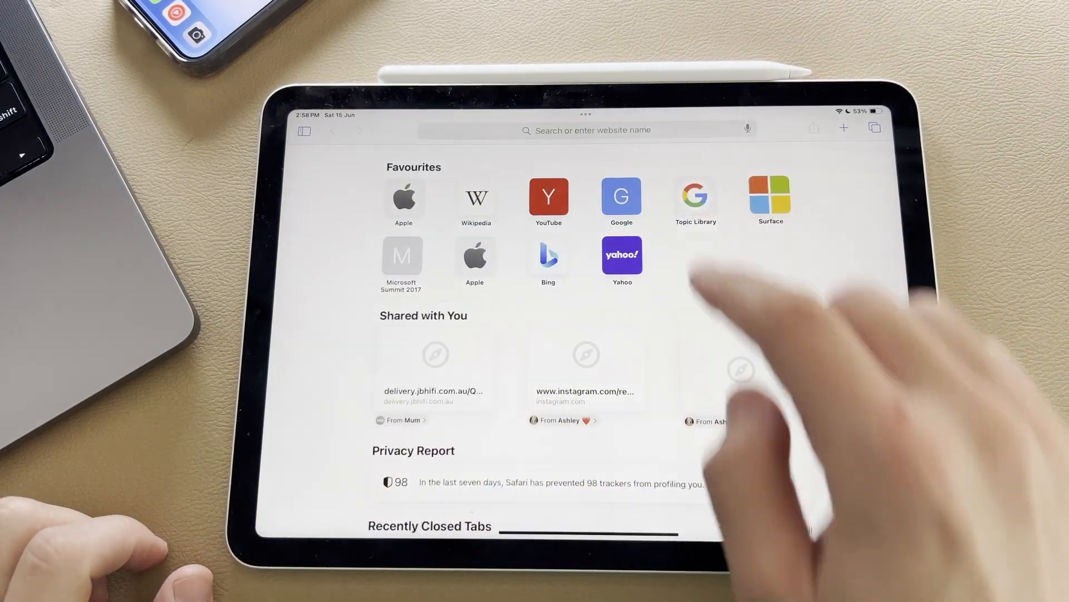
- Navigate Safari to web.whatsapp.com from the address bar
{"action": "left_click", "coordinate": [587, 131]}
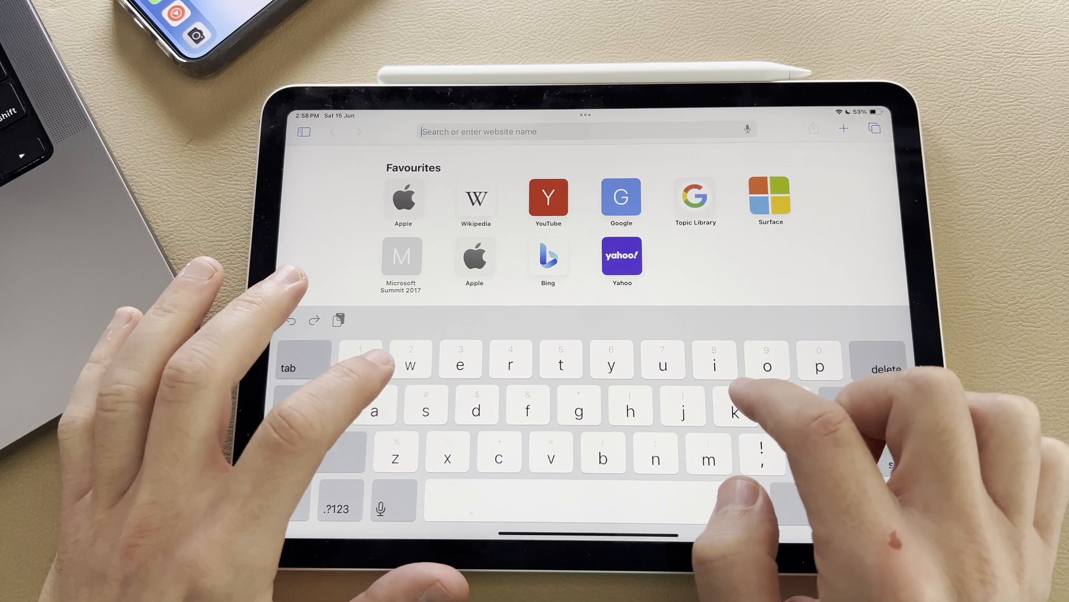
{"action": "type", "text": "web.whatsapp.com"}
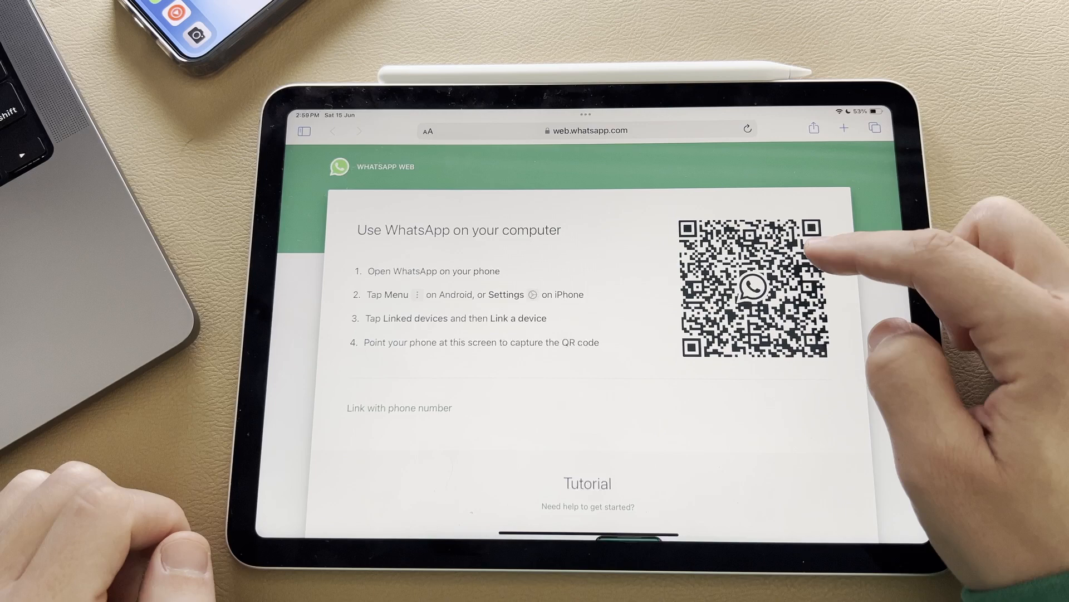
{"action": "mouse_move", "coordinate": [804, 272]}
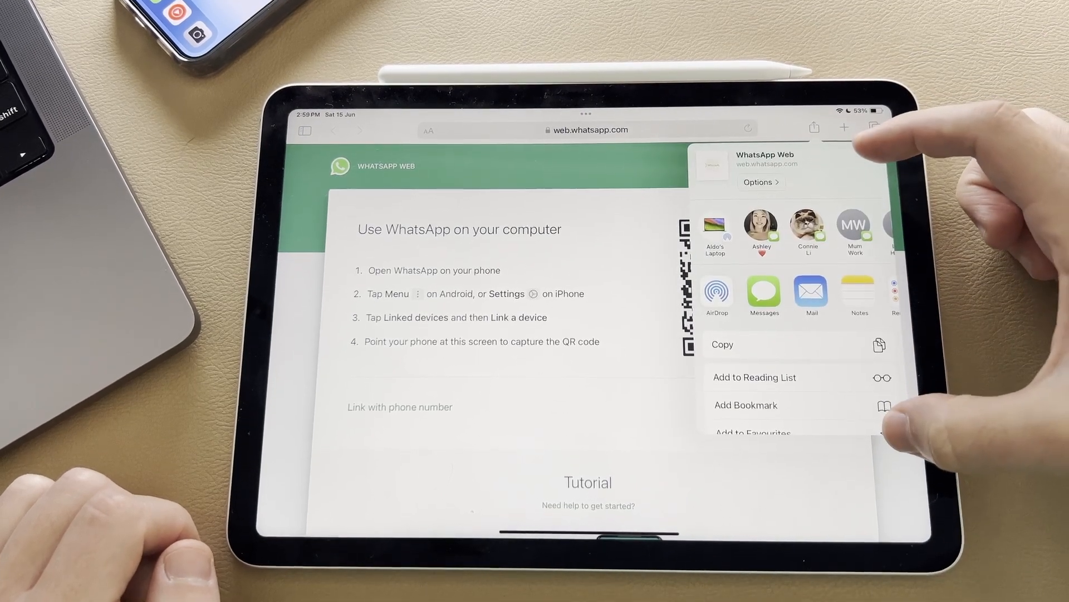
- Scroll the share sheet down to reveal Add to Home Screen
{"action": "scroll", "scroll_direction": "down", "scroll_amount": 3}
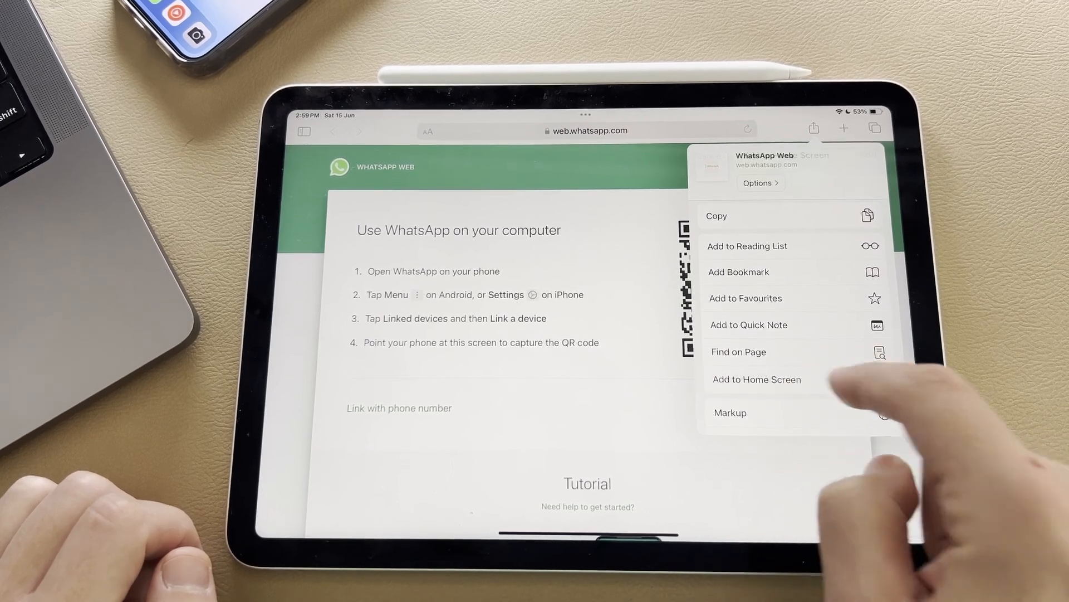
{"action": "left_click", "coordinate": [756, 379]}
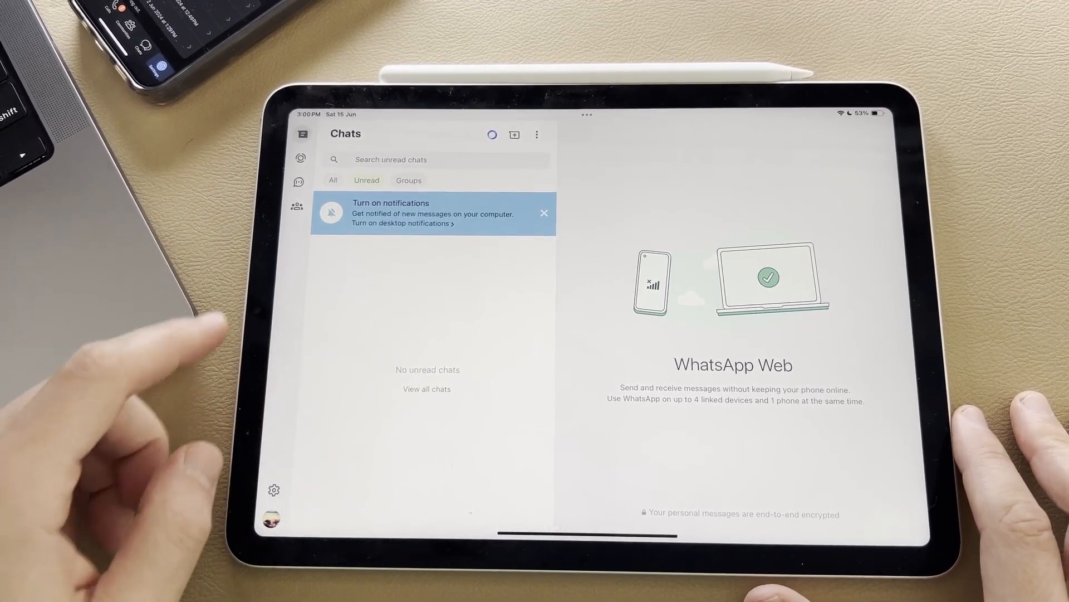
- In Settings > Notifications, toggle message notifications on, dismiss the notice, then leave them off with sounds on
{"action": "left_click", "coordinate": [274, 490]}
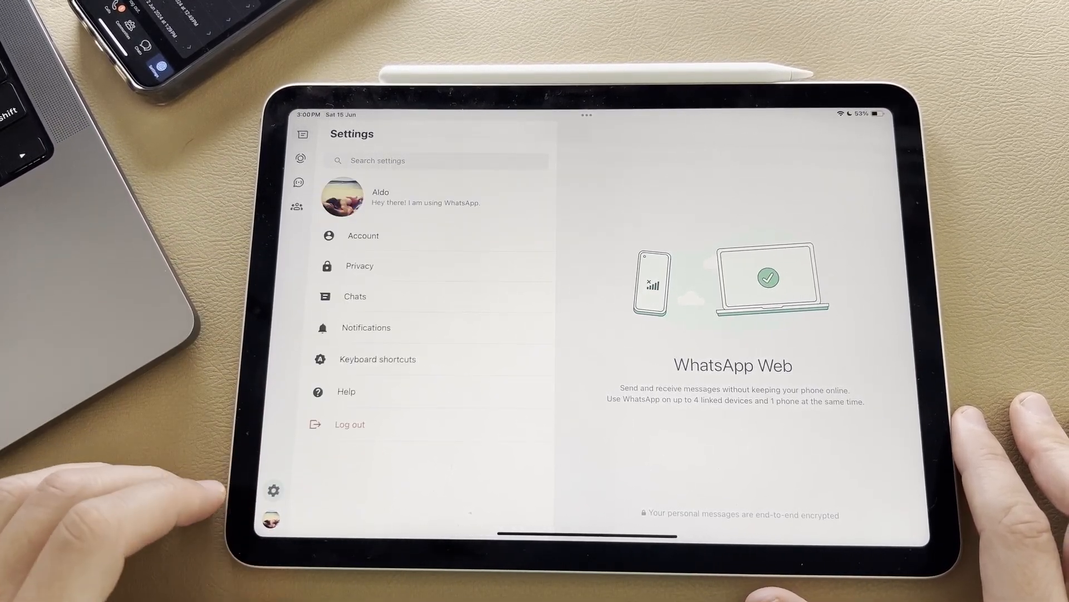
{"action": "left_click", "coordinate": [366, 328]}
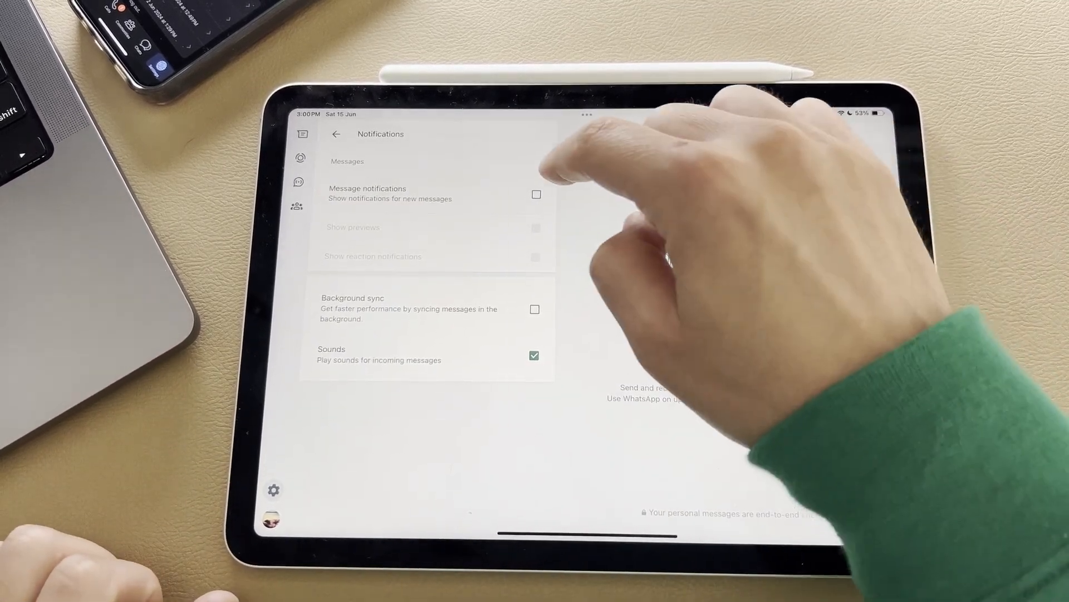
{"action": "left_click", "coordinate": [535, 194]}
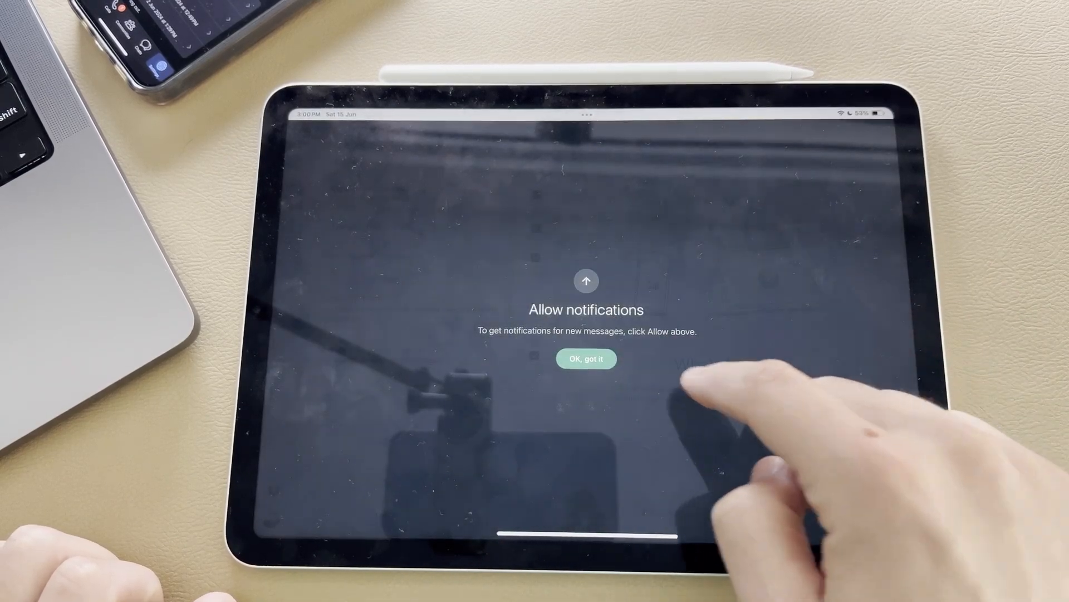
{"action": "left_click", "coordinate": [585, 357]}
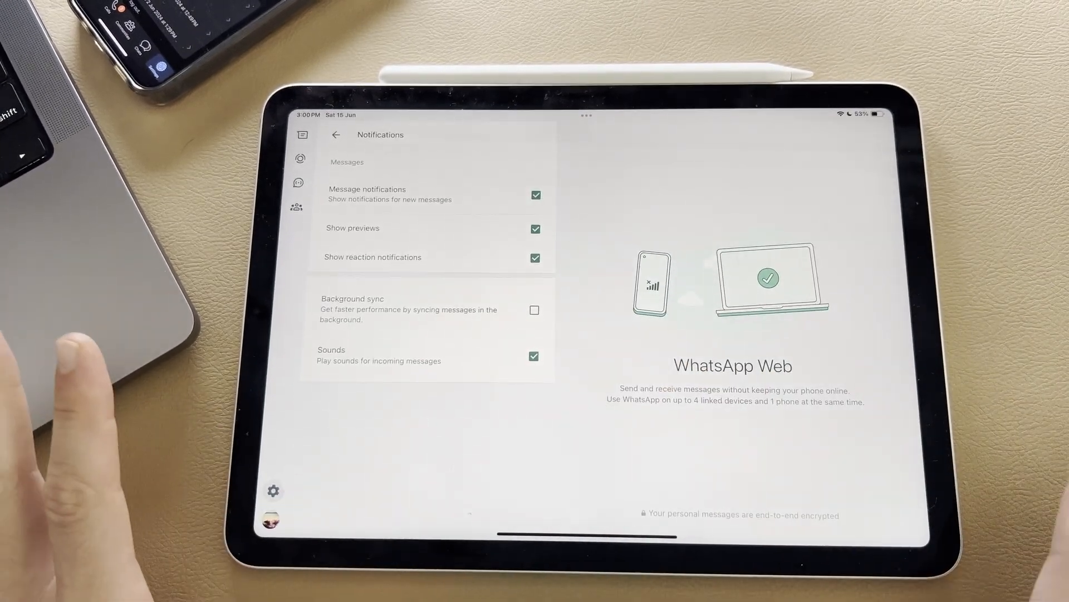
{"action": "left_click", "coordinate": [535, 195]}
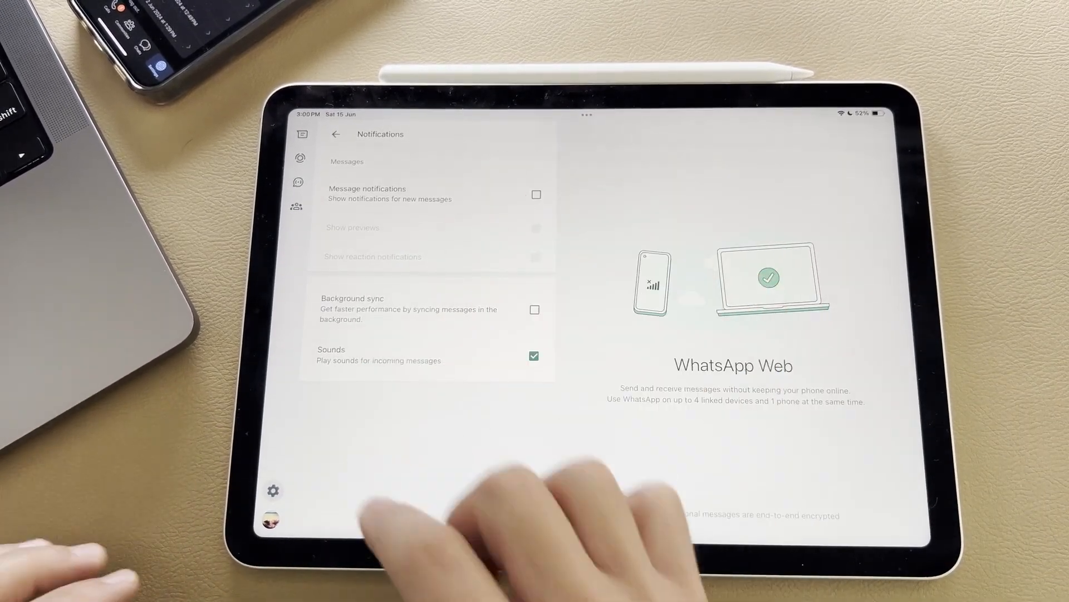